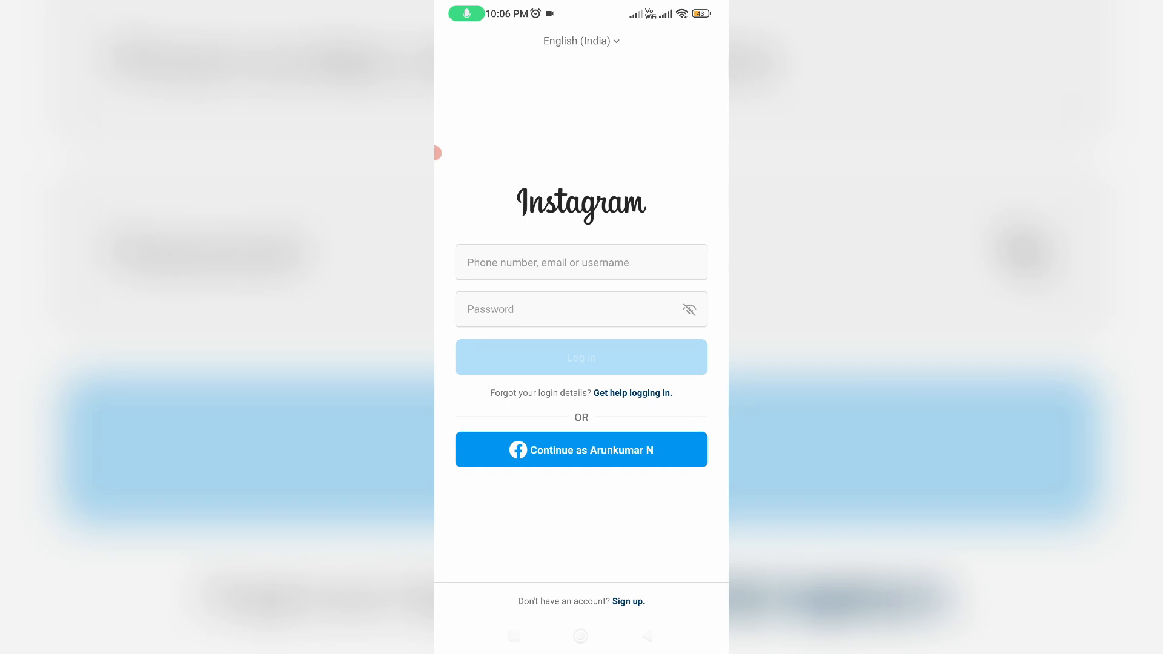
Go from the login screen to the 'Get help logging in' account finder.
{"action": "left_click", "coordinate": [633, 393]}
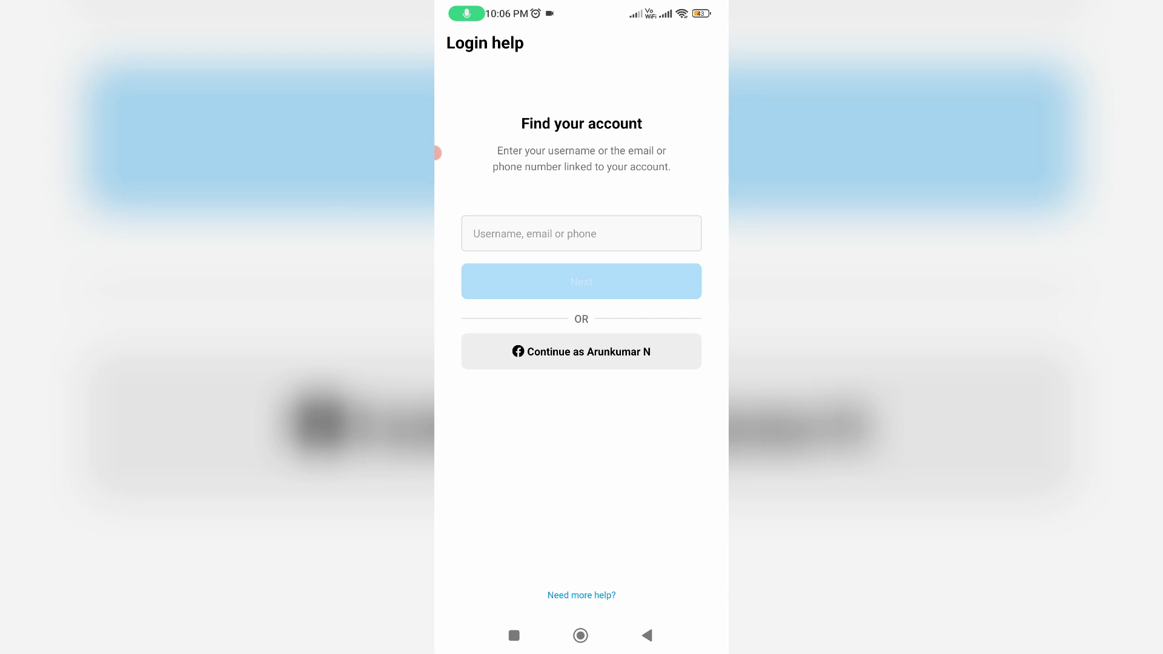
Enter the account's Gmail address and submit it to find the account.
{"action": "left_click", "coordinate": [581, 232]}
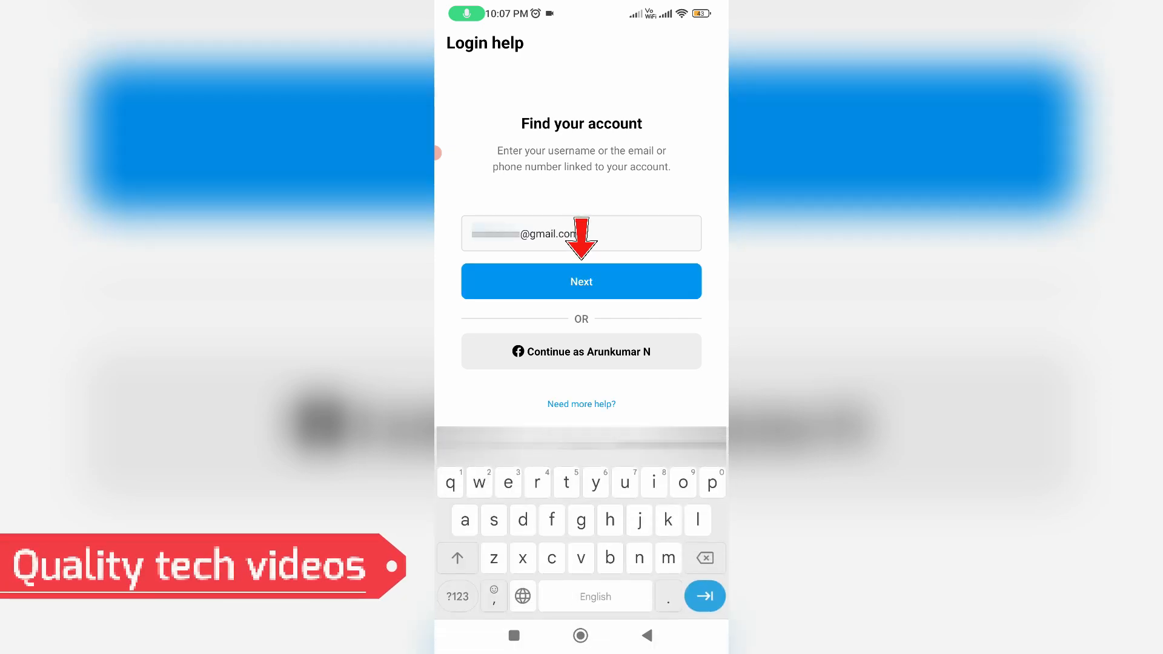
{"action": "left_click", "coordinate": [580, 281]}
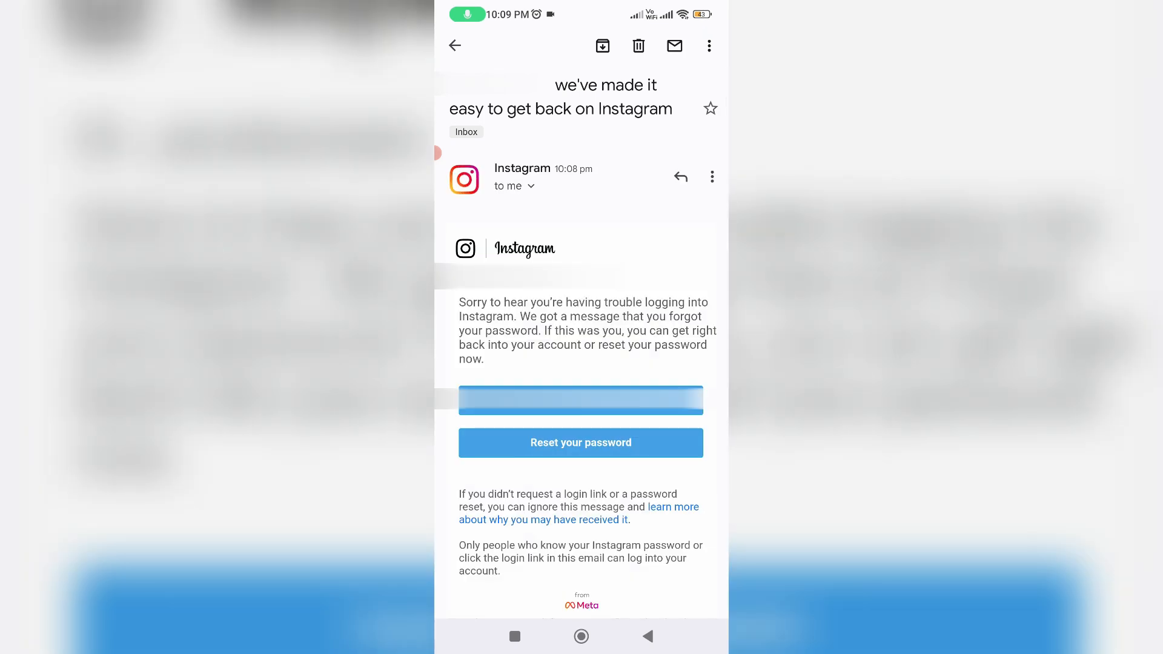
Follow the 'Reset your password' link in Instagram's Gmail message.
{"action": "left_click", "coordinate": [580, 443]}
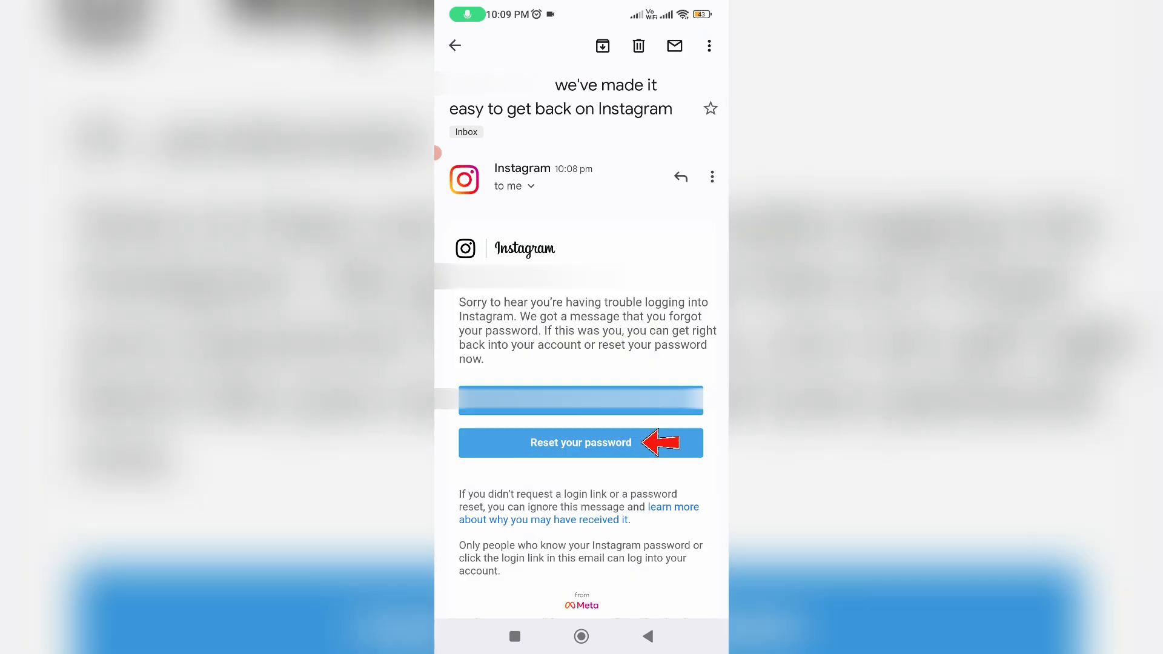
Enter the new password twice and reset it, landing on the home feed.
{"action": "left_click", "coordinate": [580, 443]}
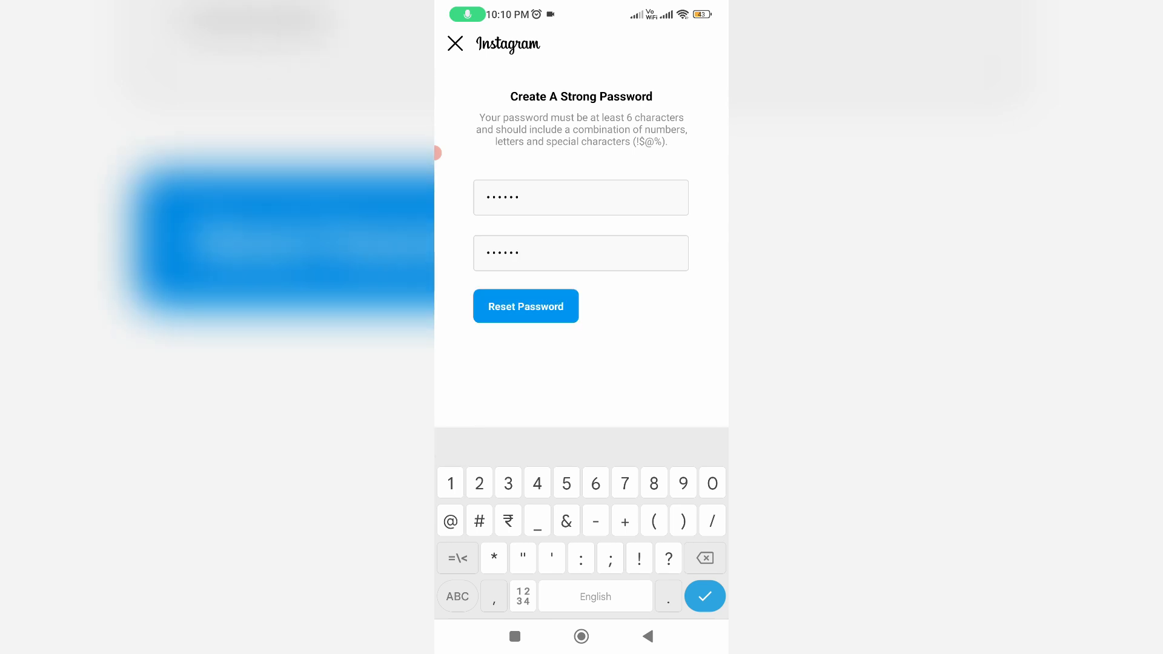
{"action": "left_click", "coordinate": [524, 306]}
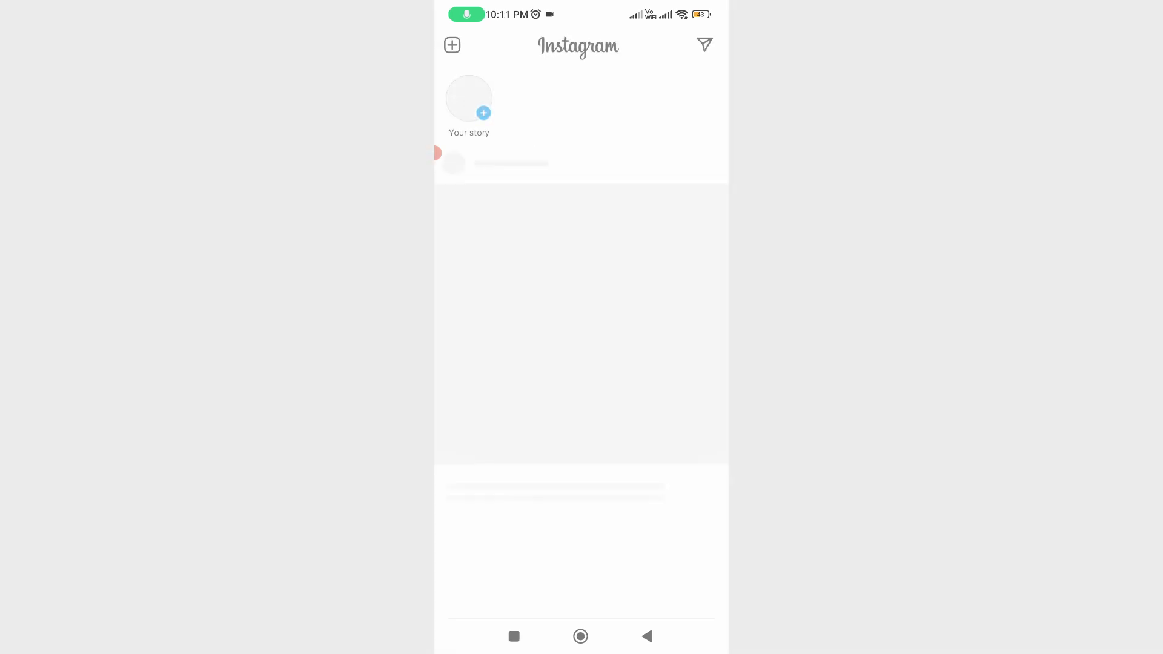